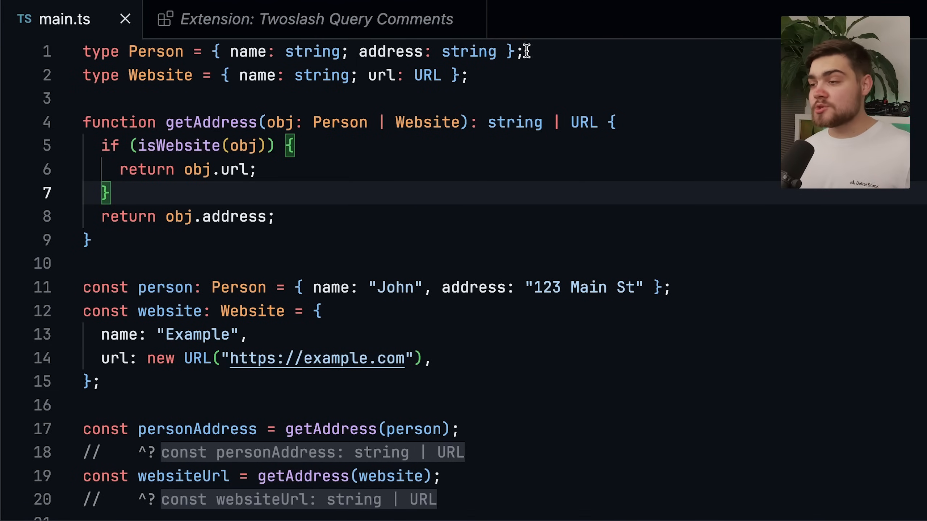
Highlight url, obj: Person | Website, string | URL, then never in the new conditional return type.
left_click_drag(124, 51, 467, 74)
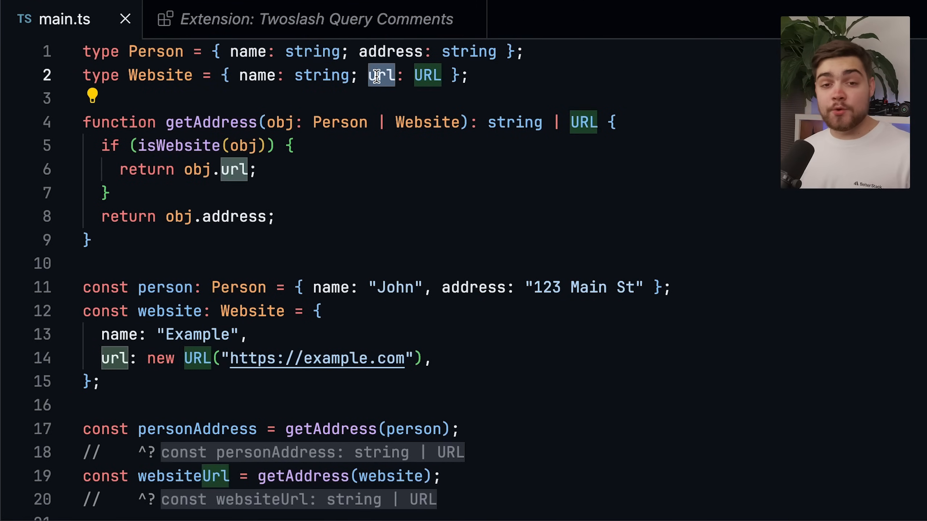
mouse_move(246, 246)
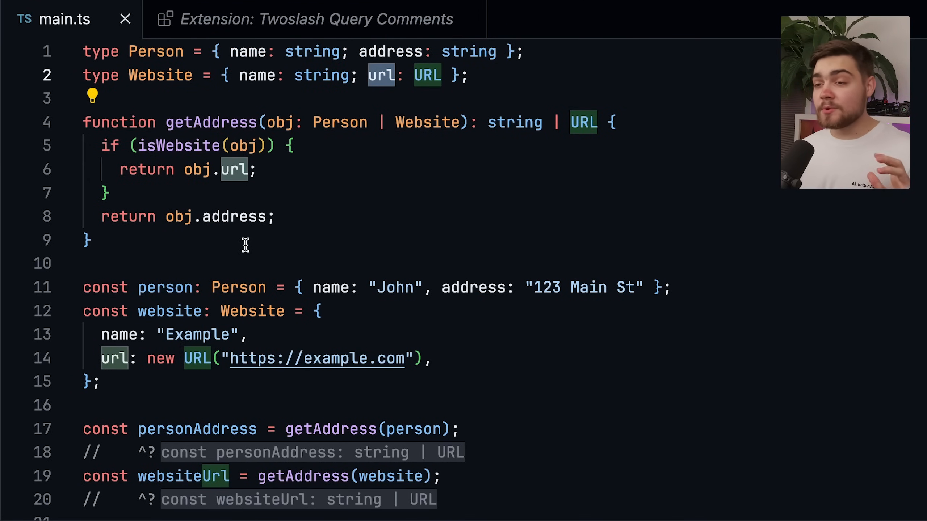
mouse_move(181, 97)
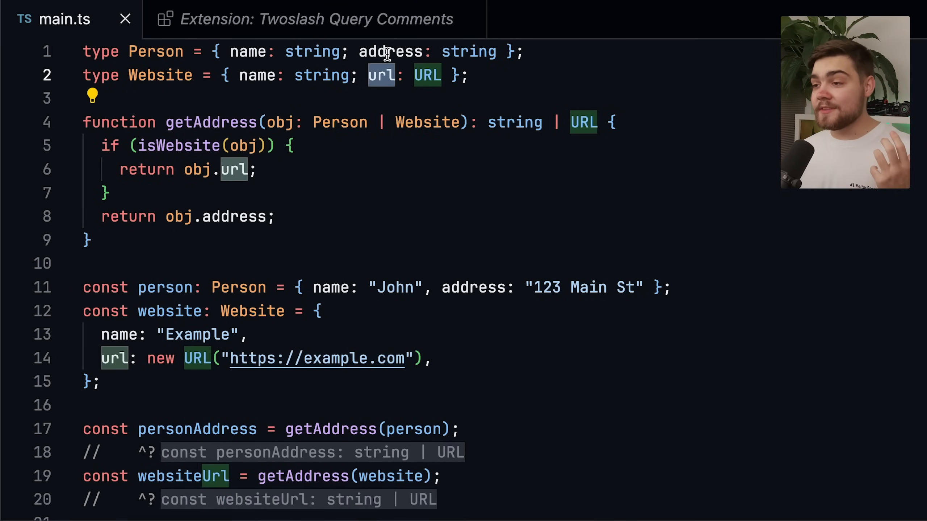
mouse_move(375, 89)
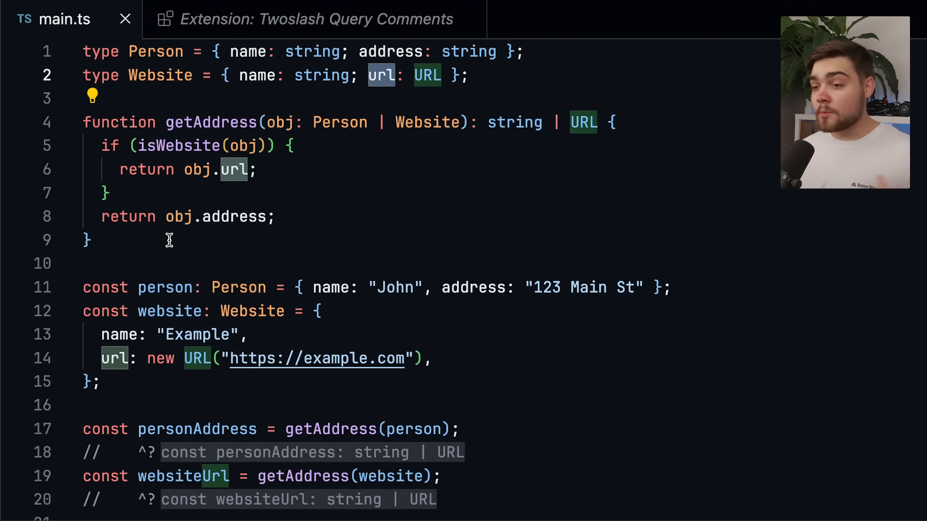
double_click(279, 122)
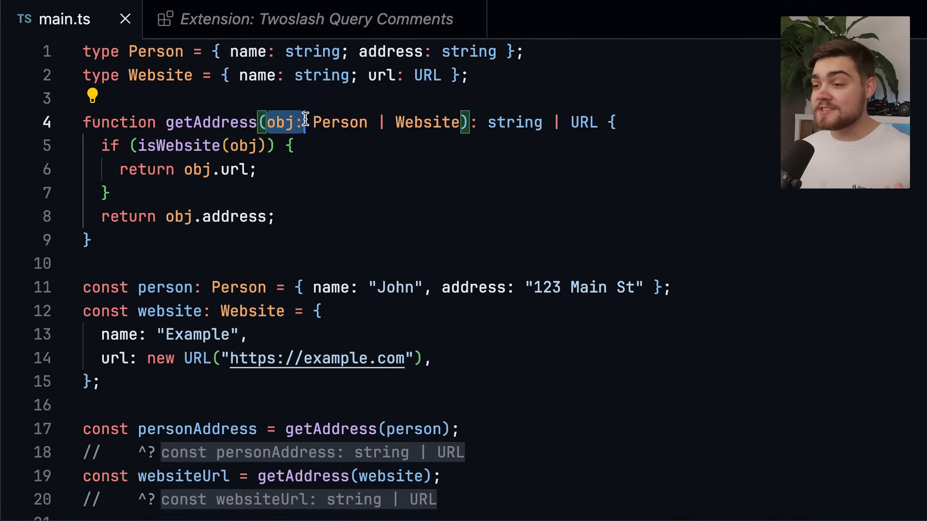
left_click_drag(302, 122, 464, 122)
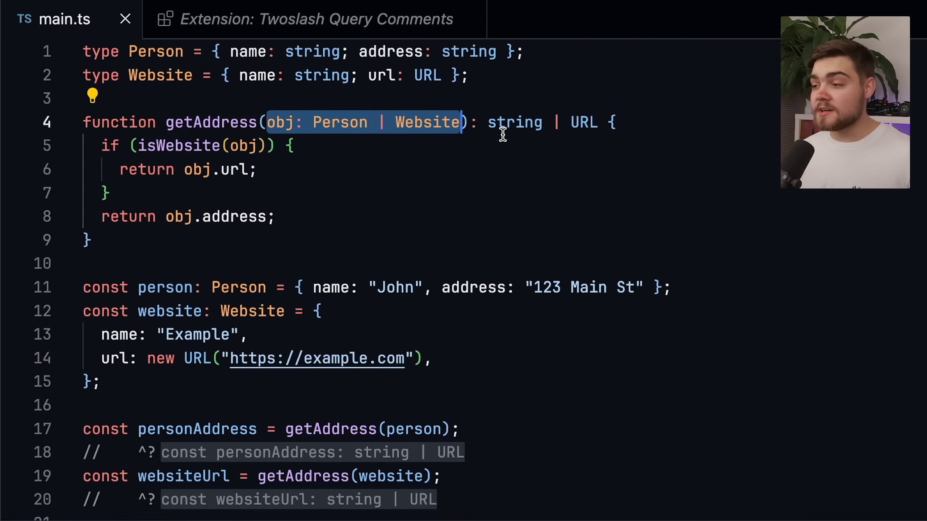
left_click_drag(488, 122, 597, 123)
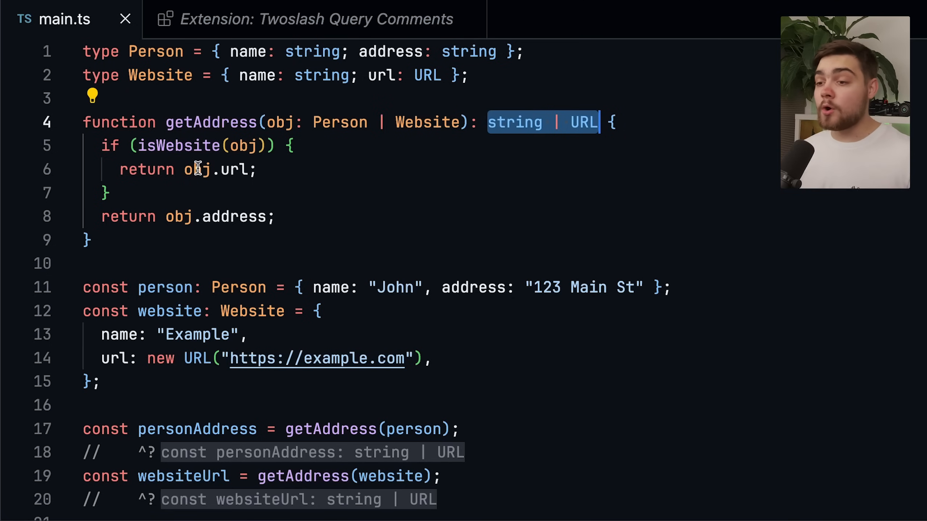
mouse_move(234, 169)
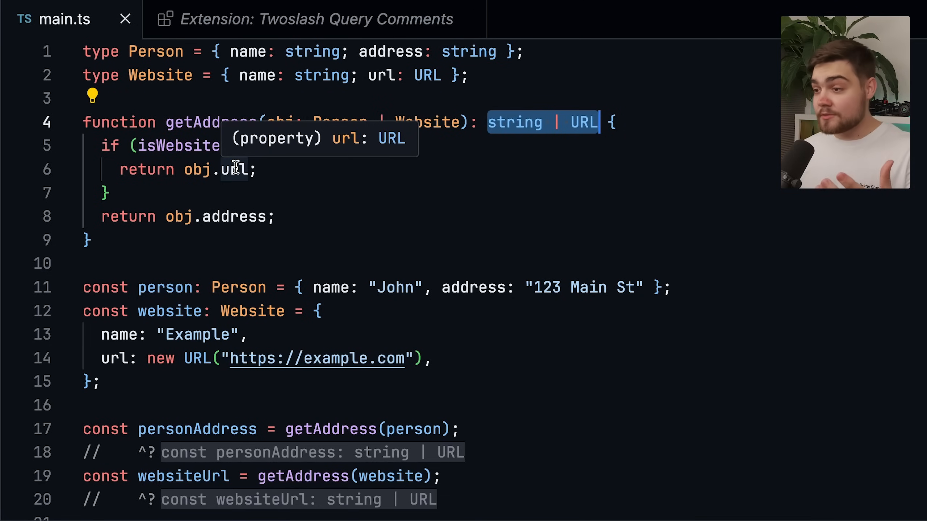
mouse_move(154, 217)
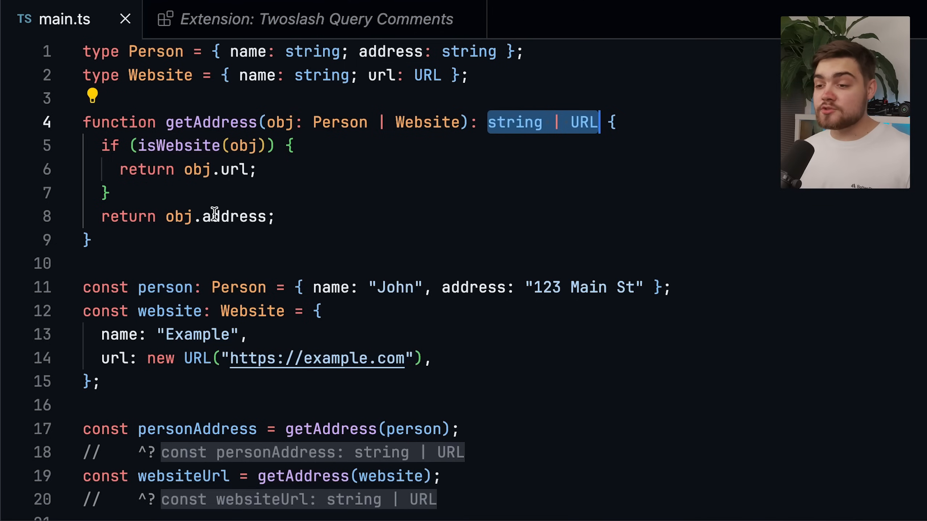
mouse_move(234, 216)
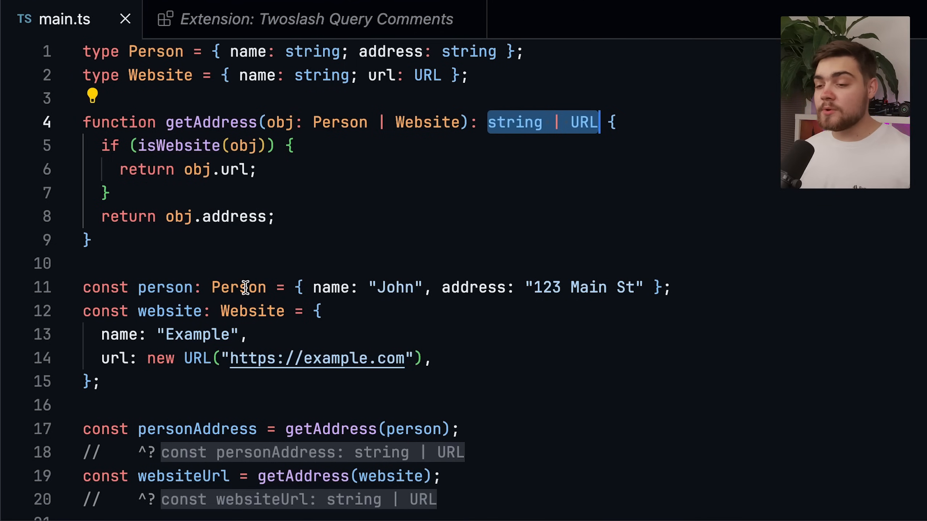
scroll("down", 3)
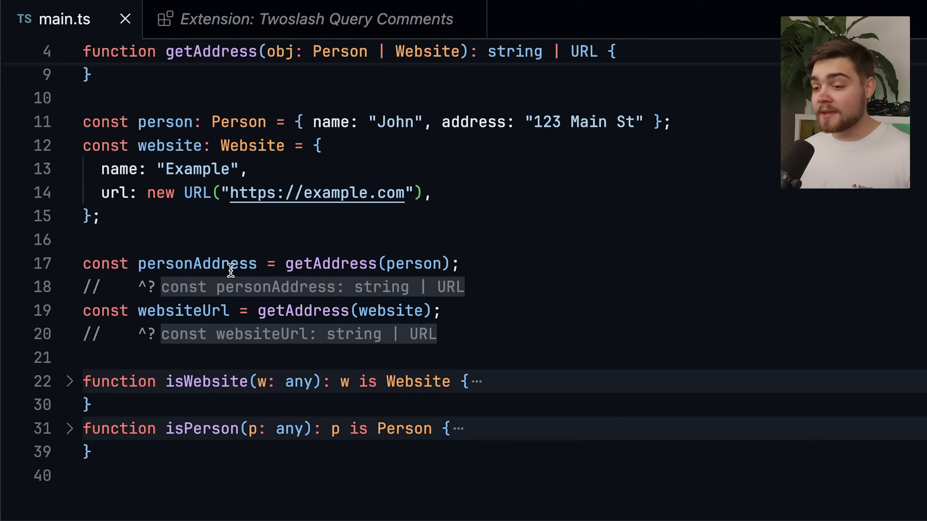
mouse_move(197, 264)
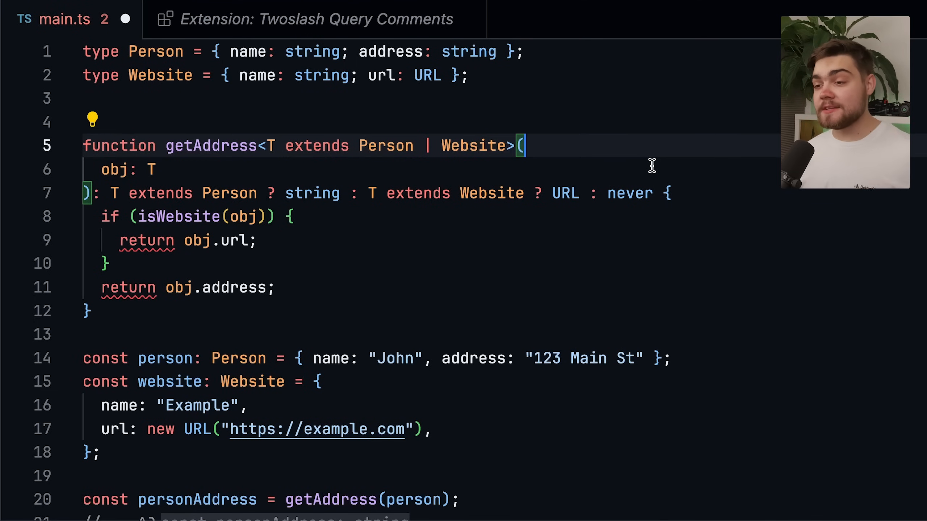
mouse_move(365, 164)
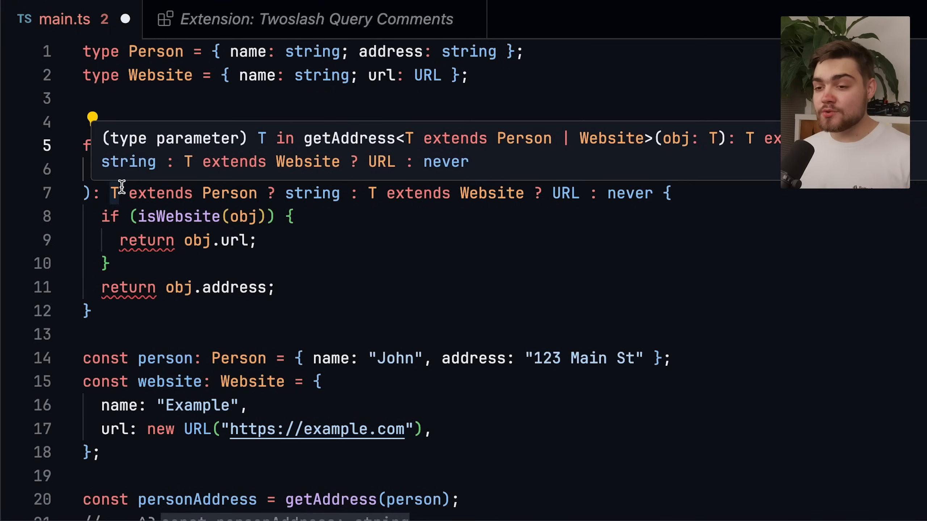
left_click_drag(109, 193, 254, 193)
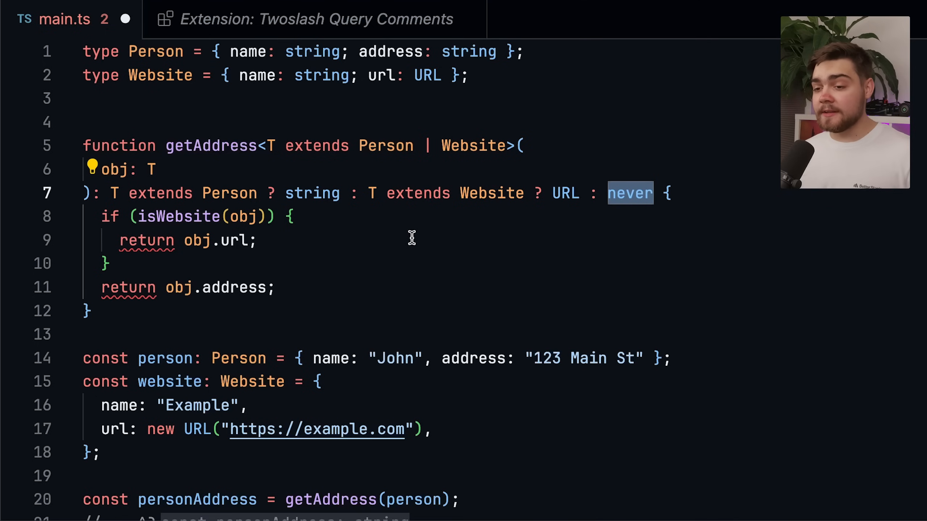
mouse_move(313, 225)
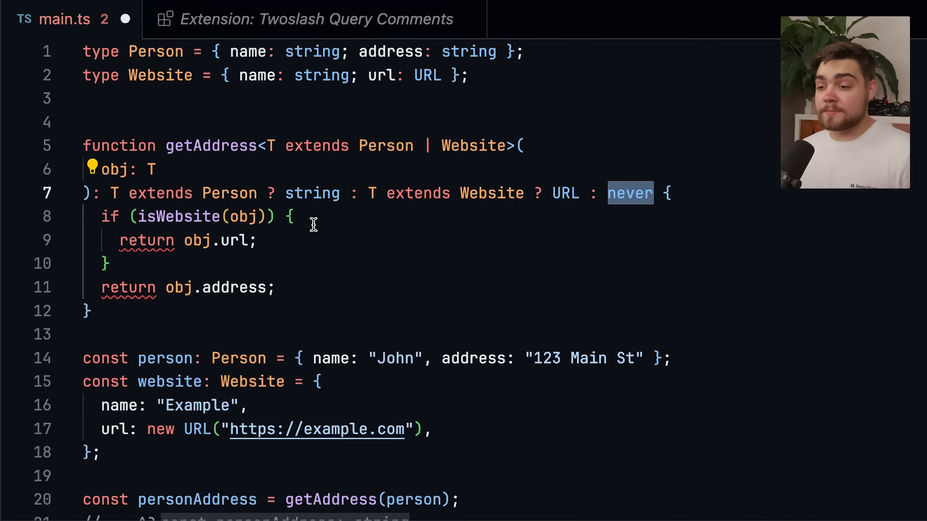
mouse_move(237, 241)
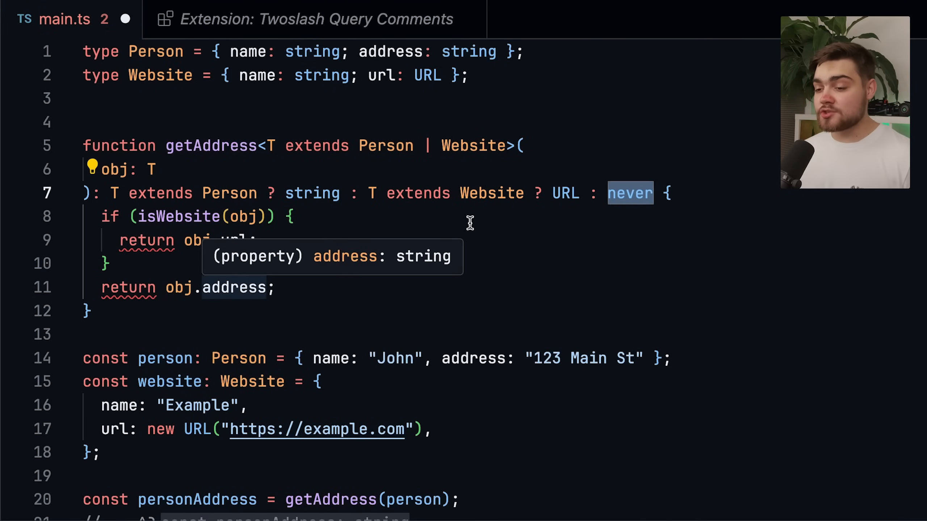
scroll("down", 3)
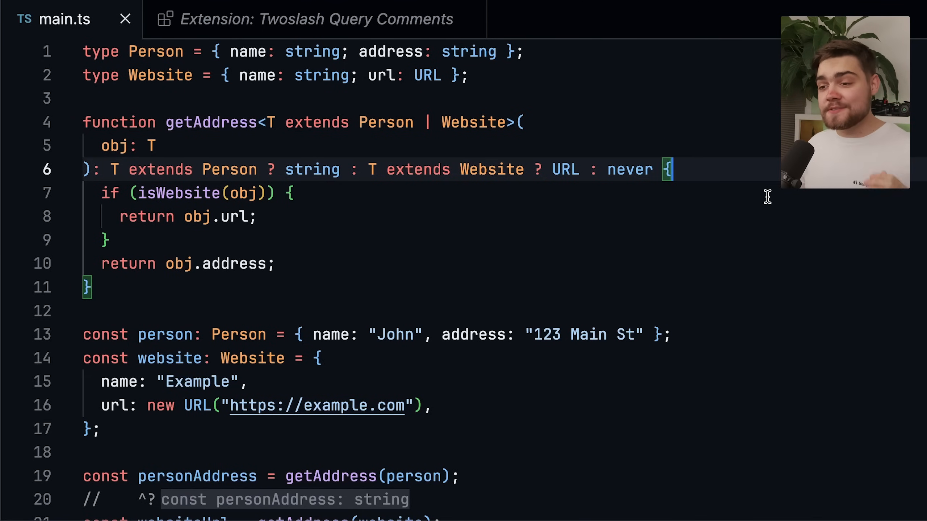
Scroll down through getAddress to the Person → string and Website → URL overloads.
scroll("down", 3)
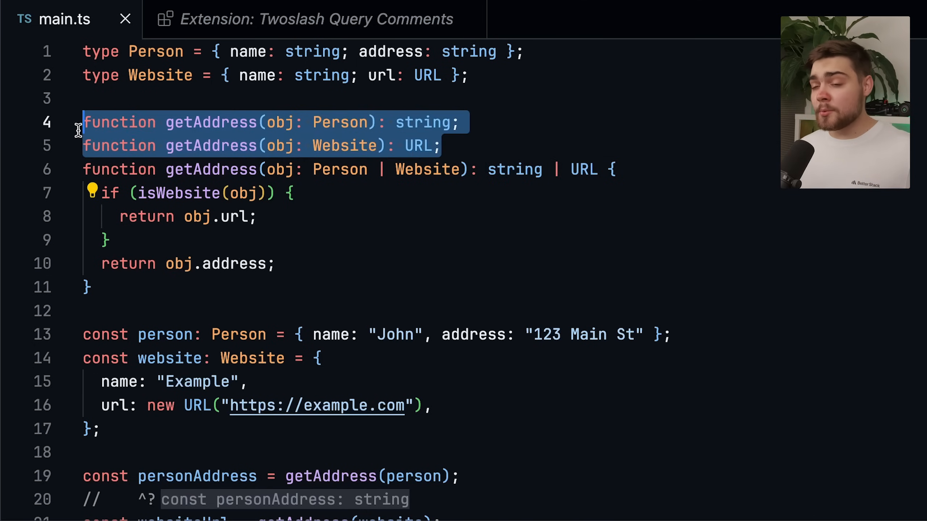
mouse_move(338, 122)
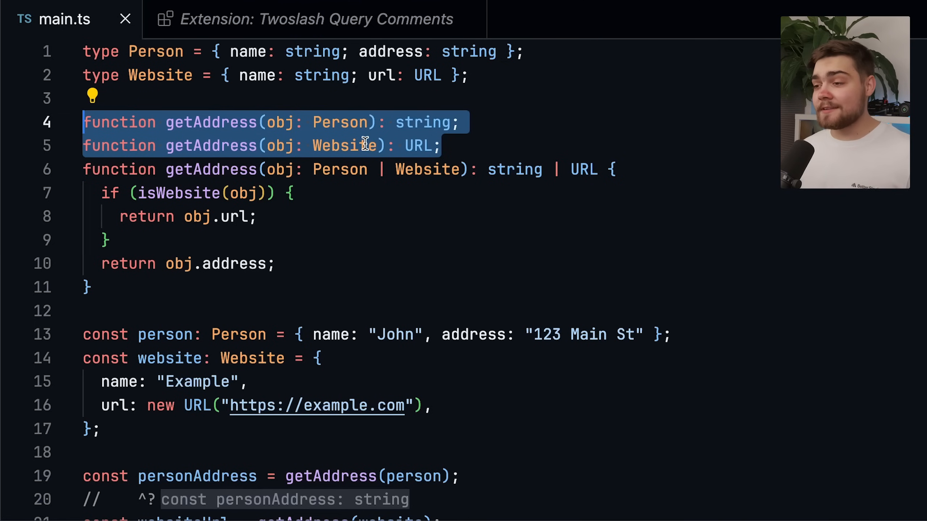
scroll("down", 3)
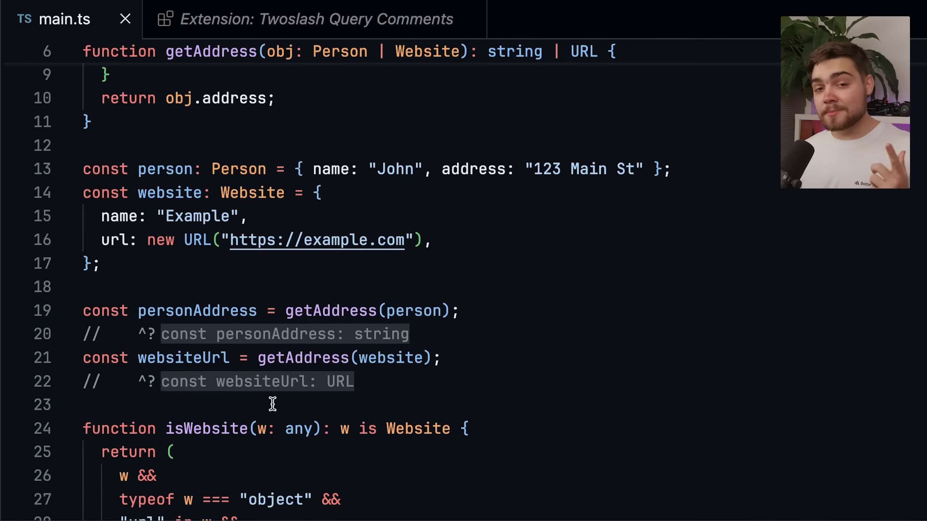
mouse_move(254, 343)
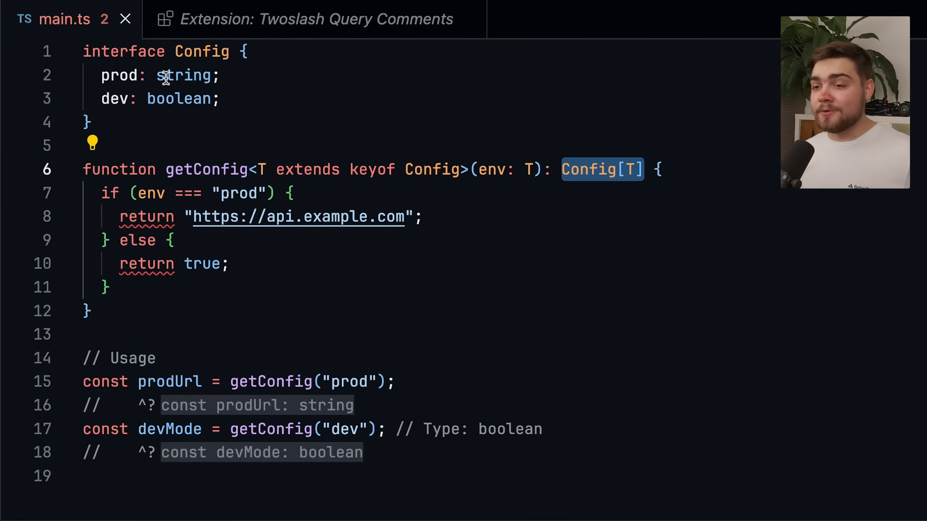
mouse_move(185, 90)
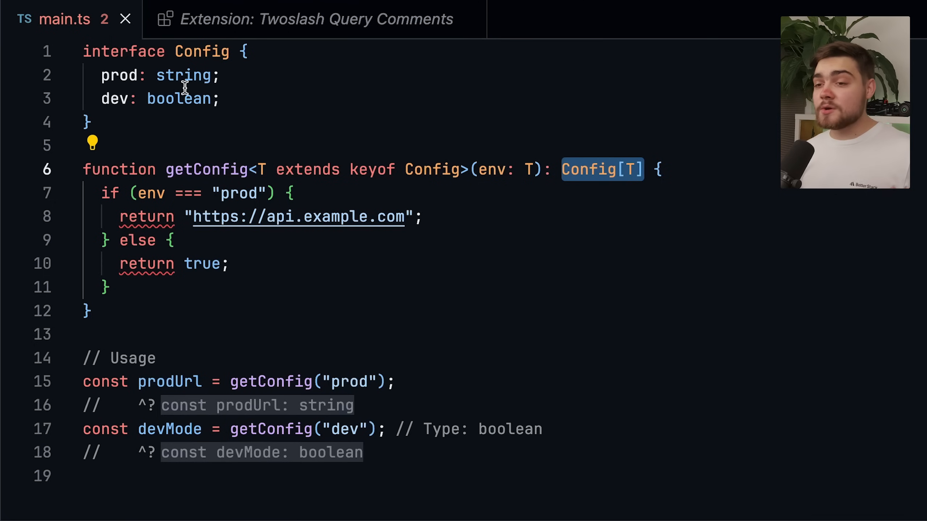
mouse_move(238, 125)
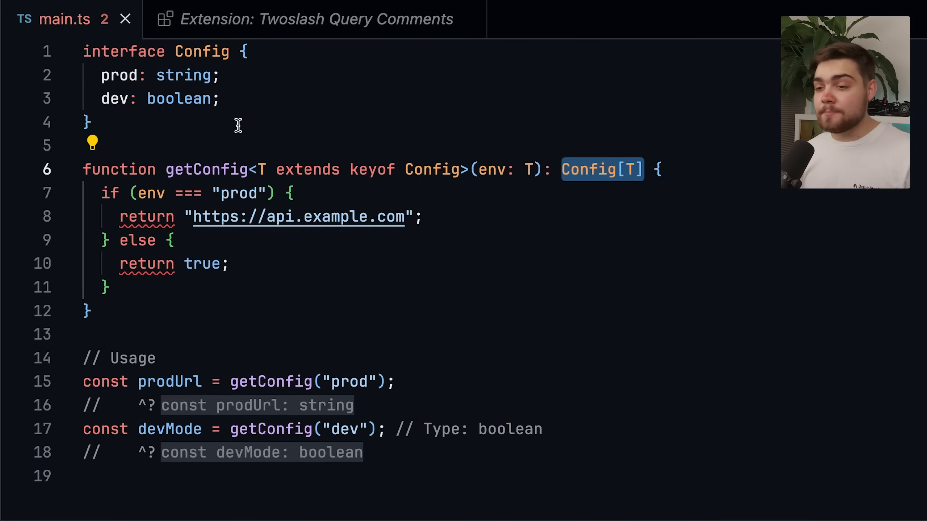
mouse_move(206, 170)
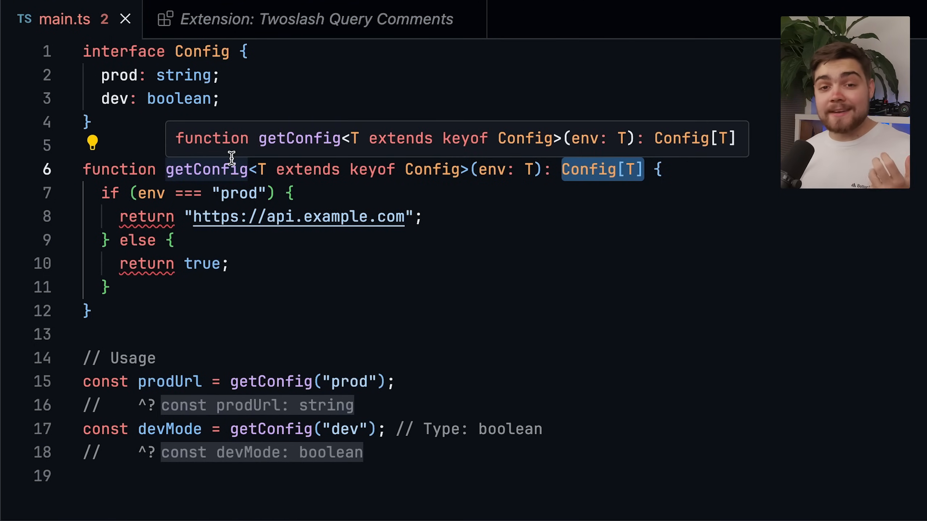
mouse_move(277, 180)
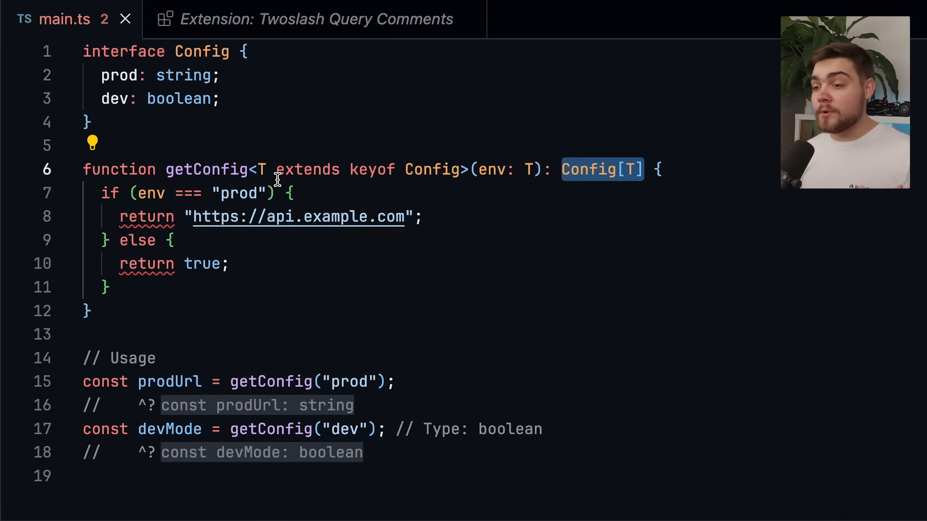
mouse_move(413, 173)
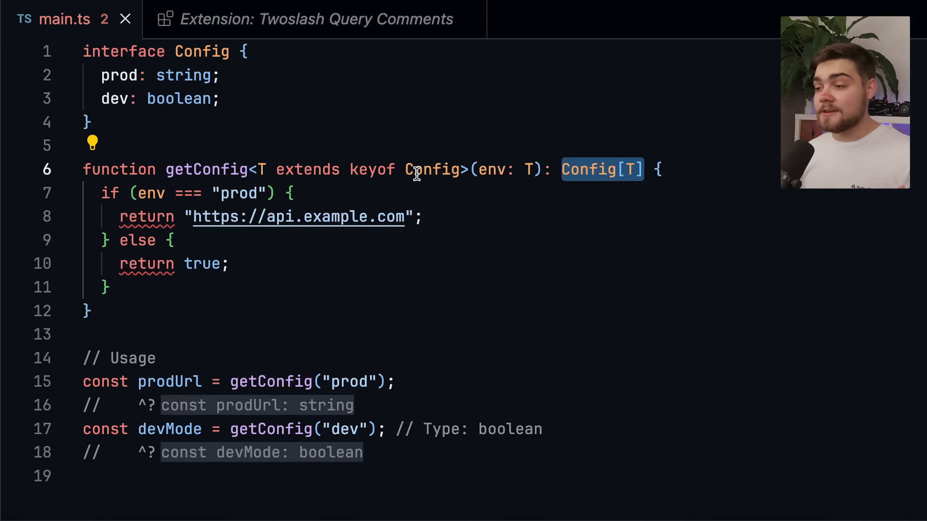
mouse_move(433, 170)
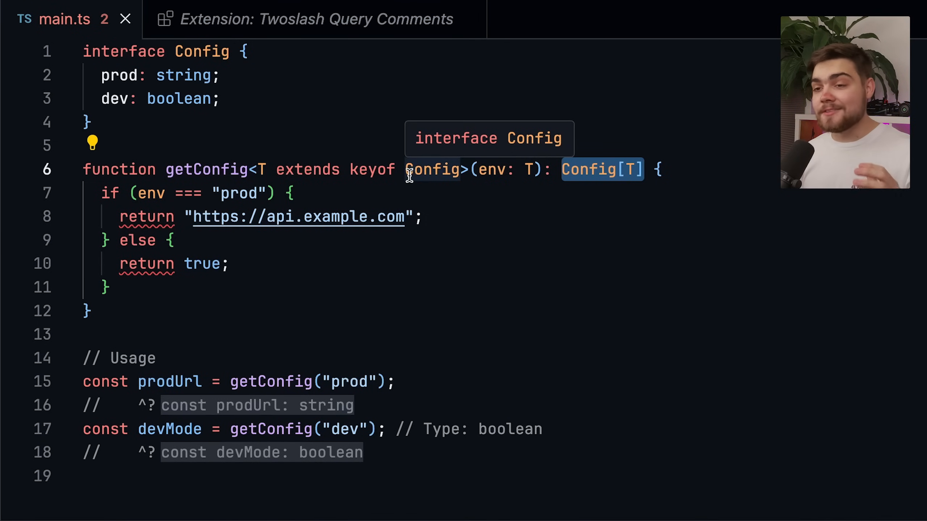
mouse_move(588, 191)
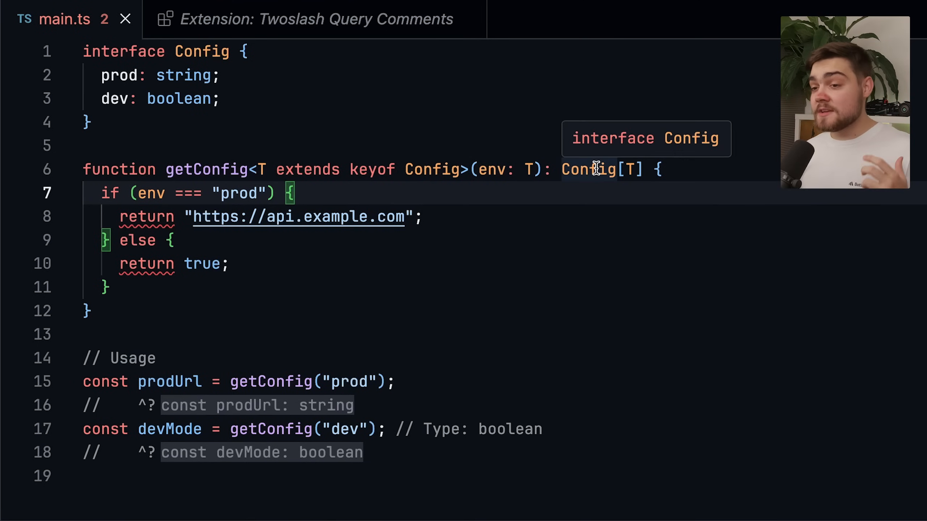
mouse_move(604, 196)
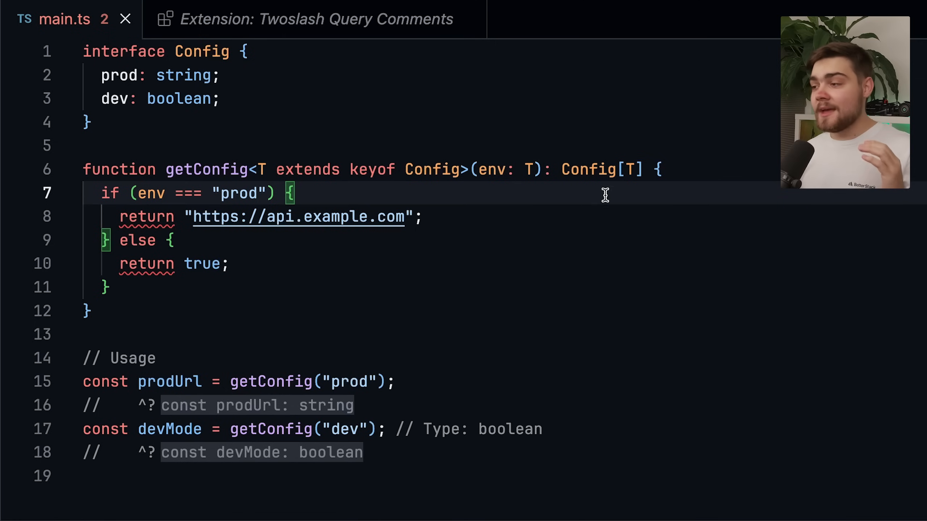
mouse_move(308, 195)
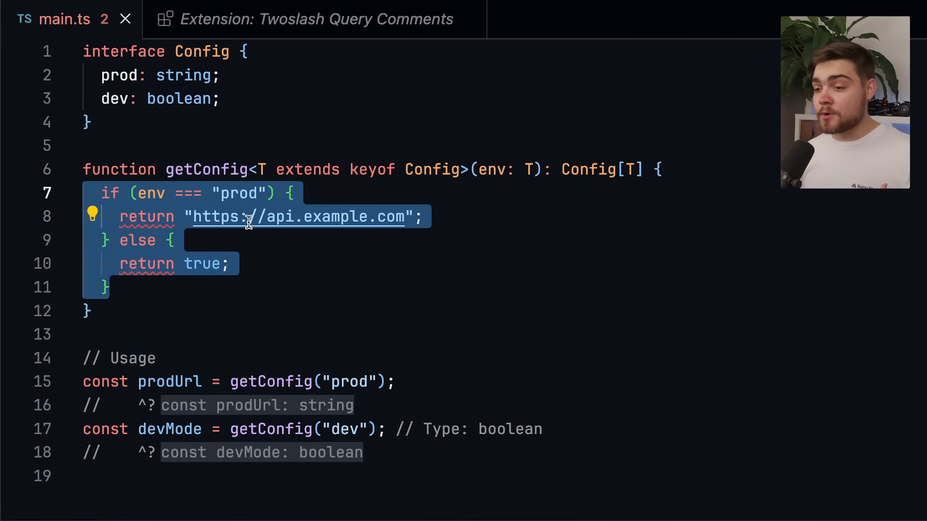
Deselect the if/else body in the editor.
left_click(232, 263)
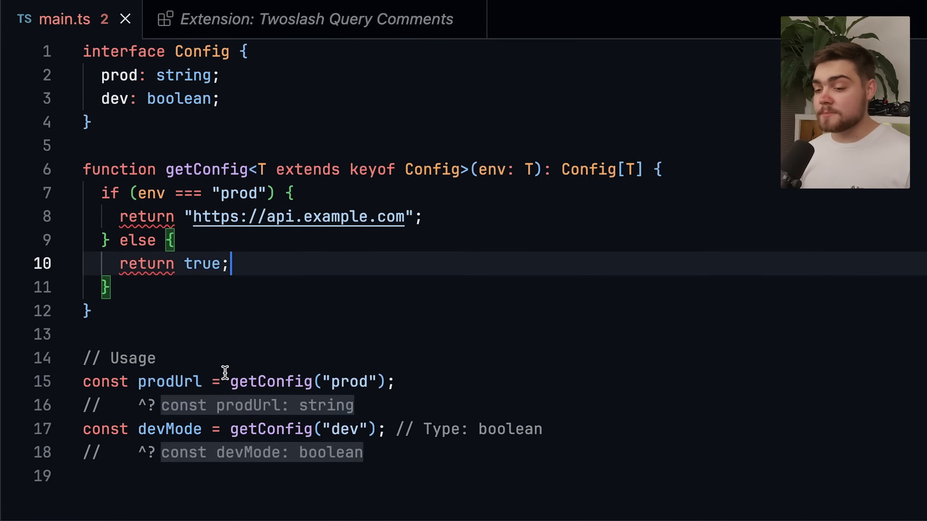
mouse_move(170, 381)
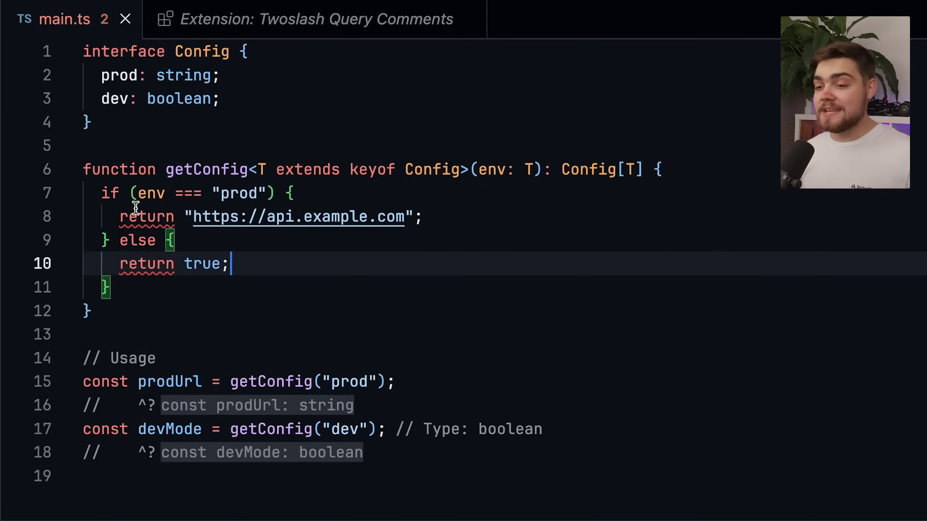
mouse_move(146, 216)
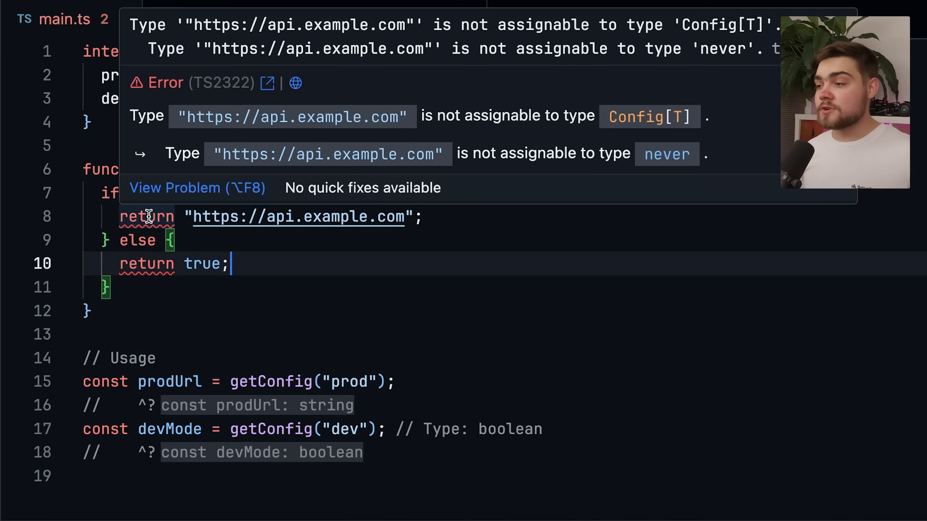